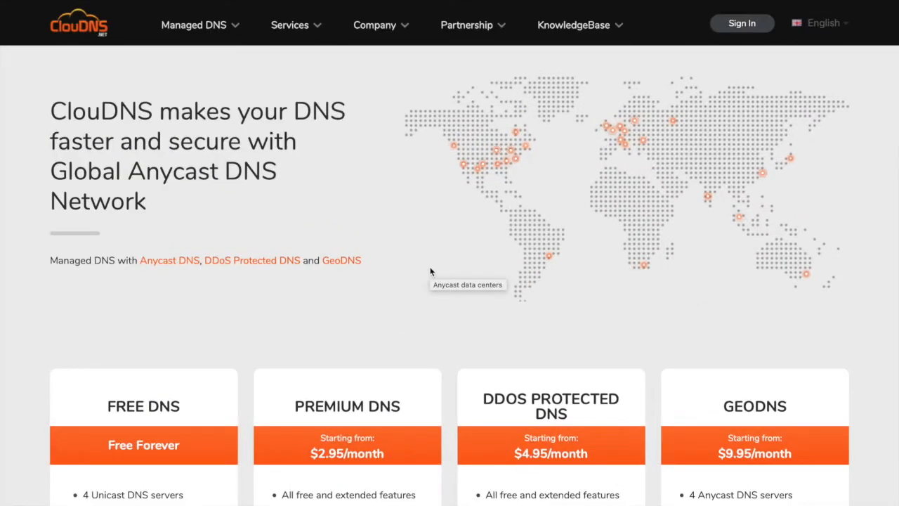
mouse_move(390, 244)
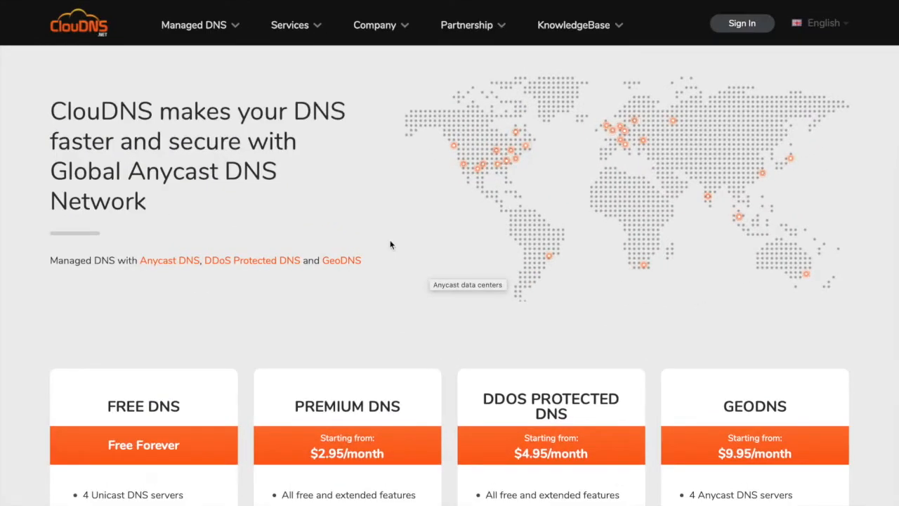
mouse_move(449, 66)
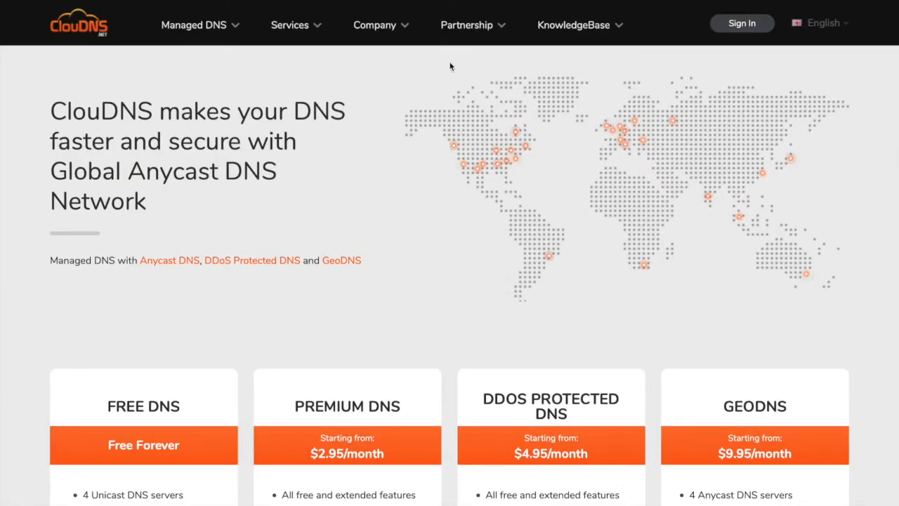
left_click(741, 23)
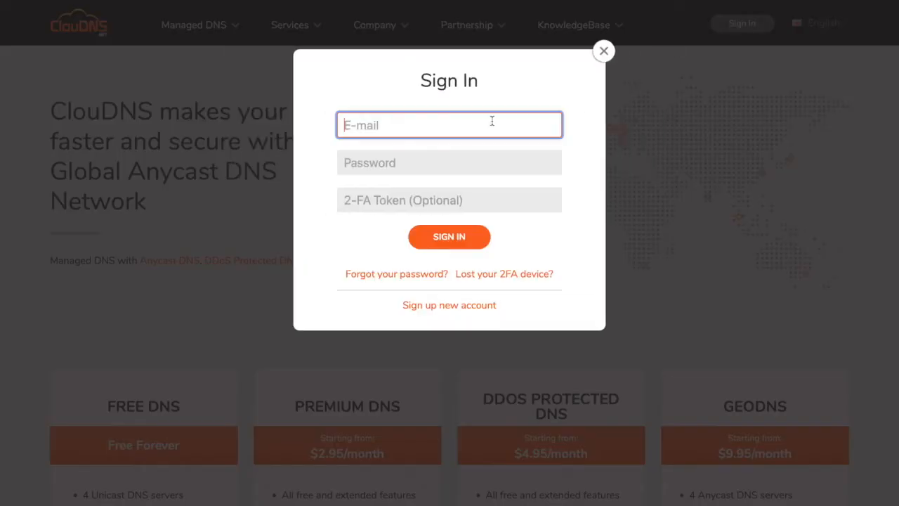
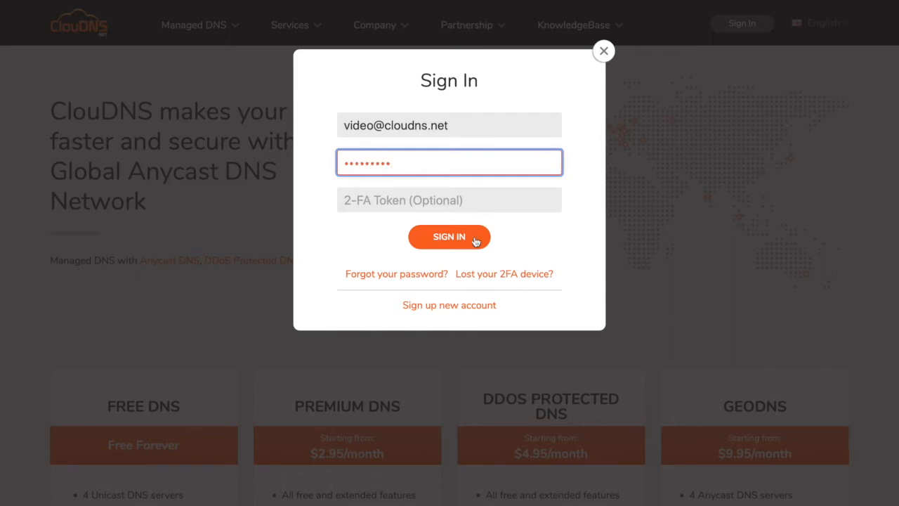
Step: Sign in and open the masterzone.com DNS zone's records
left_click(449, 236)
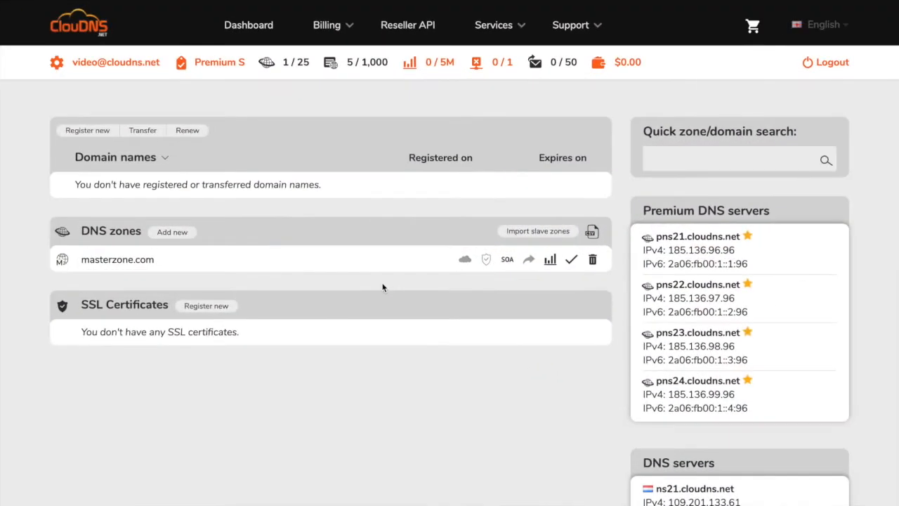
mouse_move(346, 278)
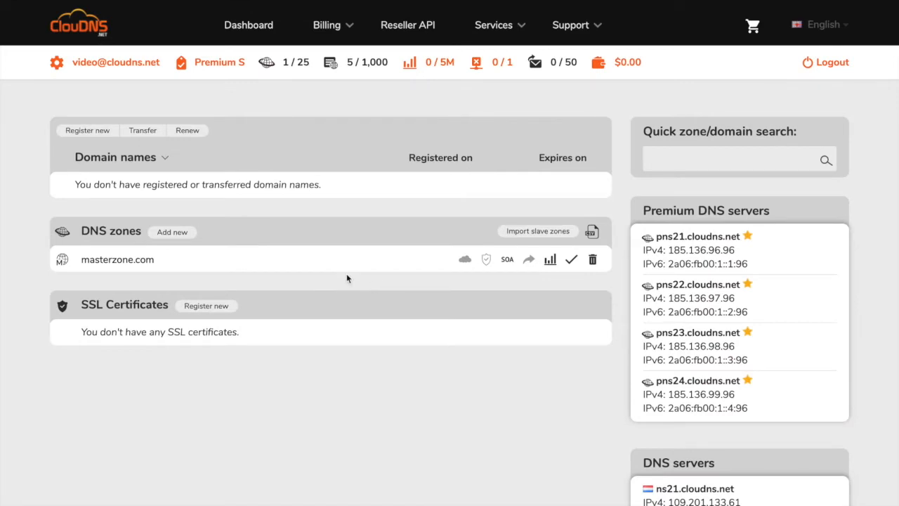
left_click(117, 259)
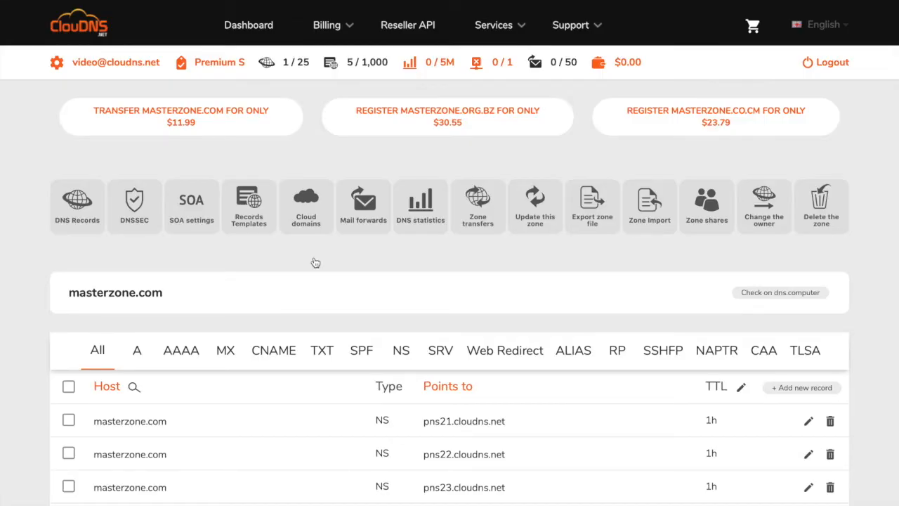
Step: Enter clouddomain1.com and clouddomain2.com on separate rows in masterzone.com's Cloud domains form
left_click(306, 206)
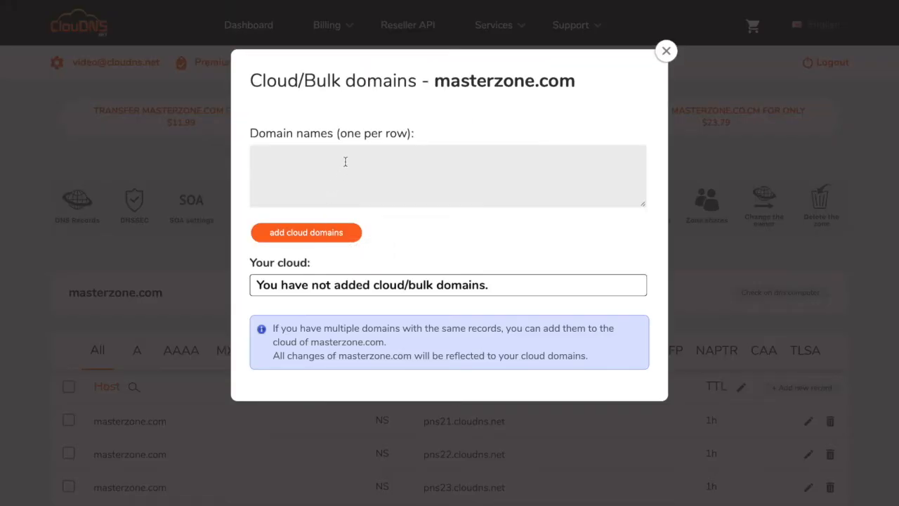
type("clouddomain1.com")
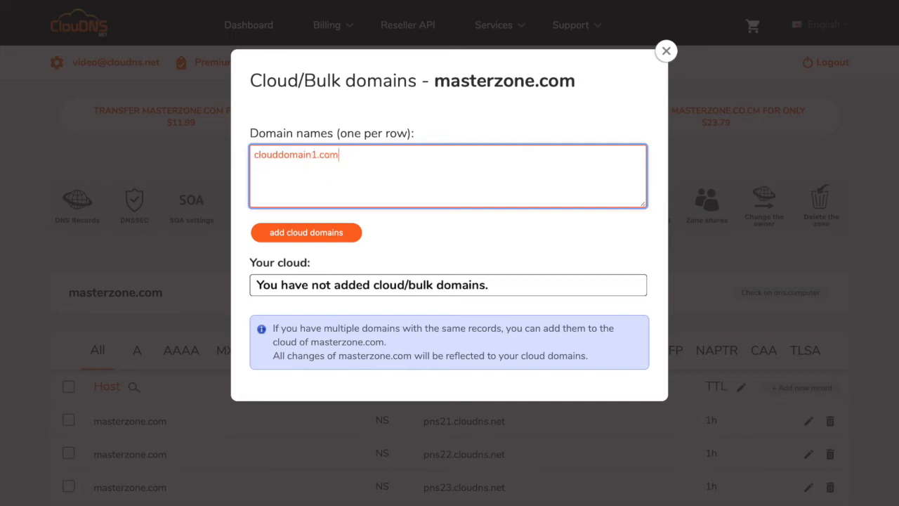
type("clouddomain")
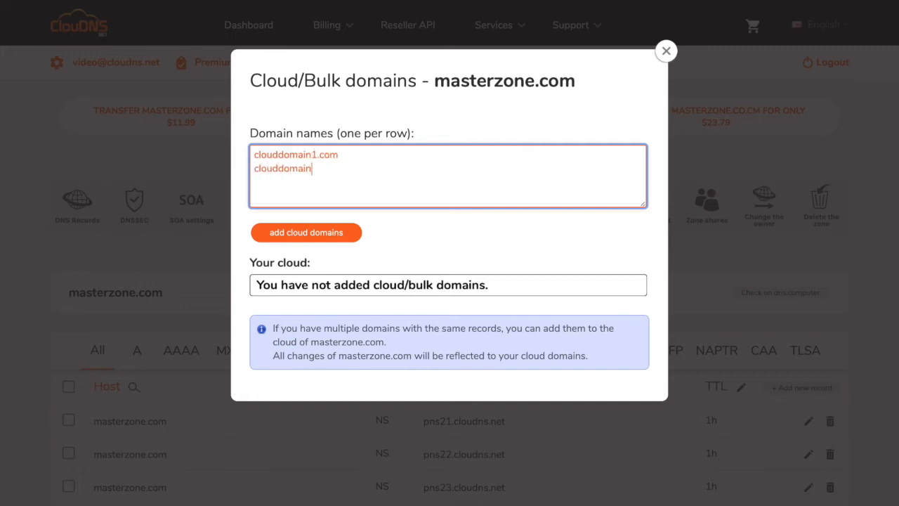
type("2.com")
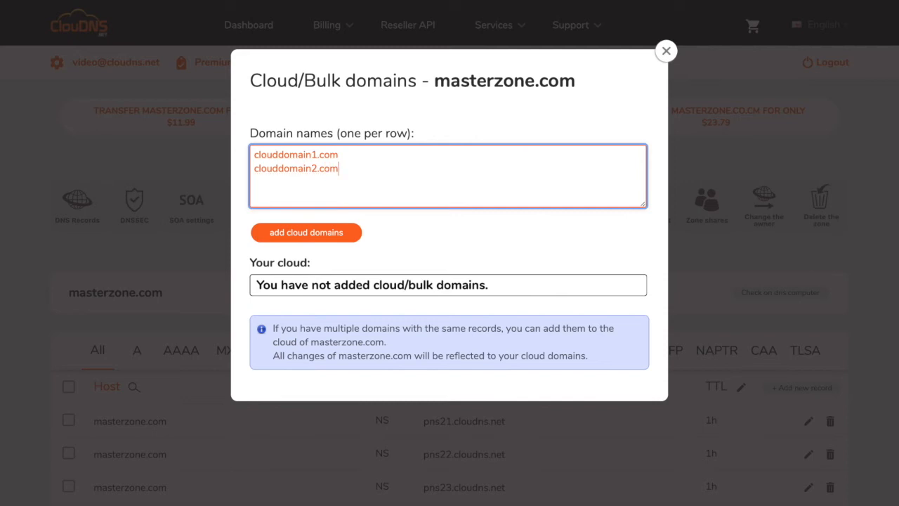
mouse_move(368, 175)
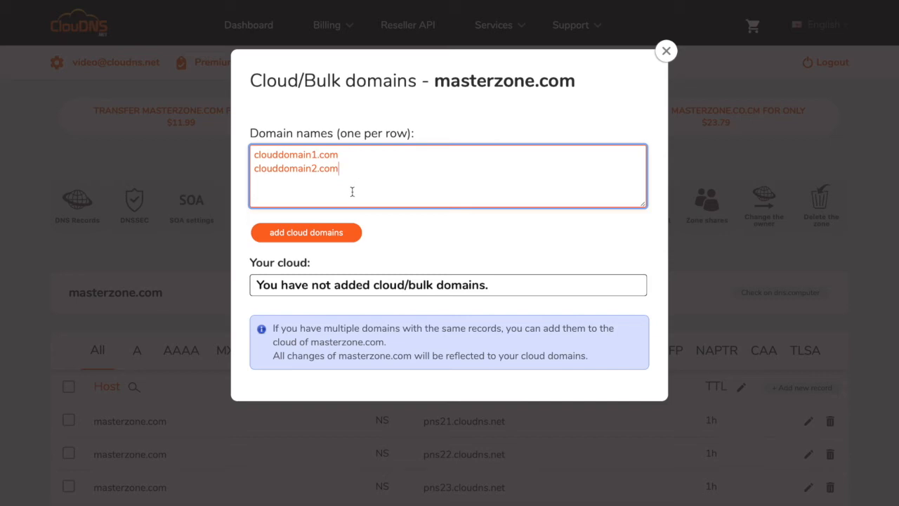
mouse_move(325, 239)
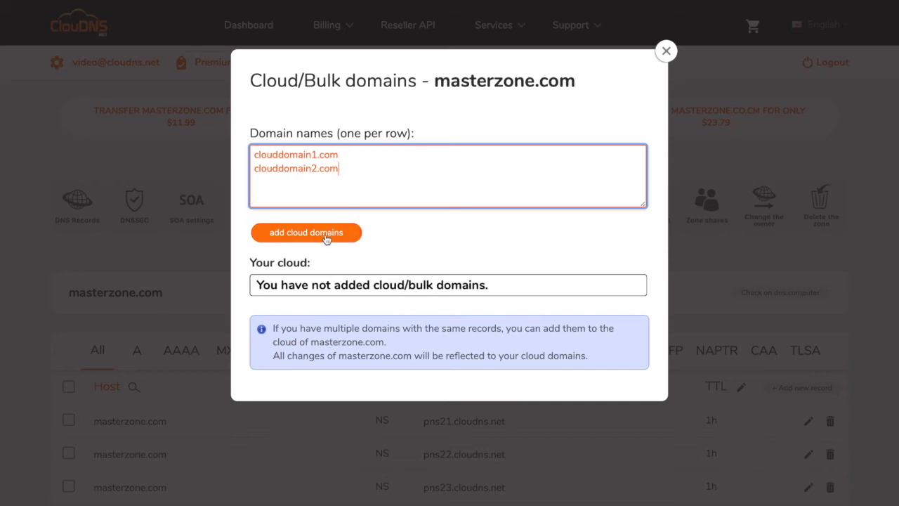
Step: Add clouddomain1.com and clouddomain2.com, then view masterzone.com's Cloud/Bulk domains list
left_click(665, 51)
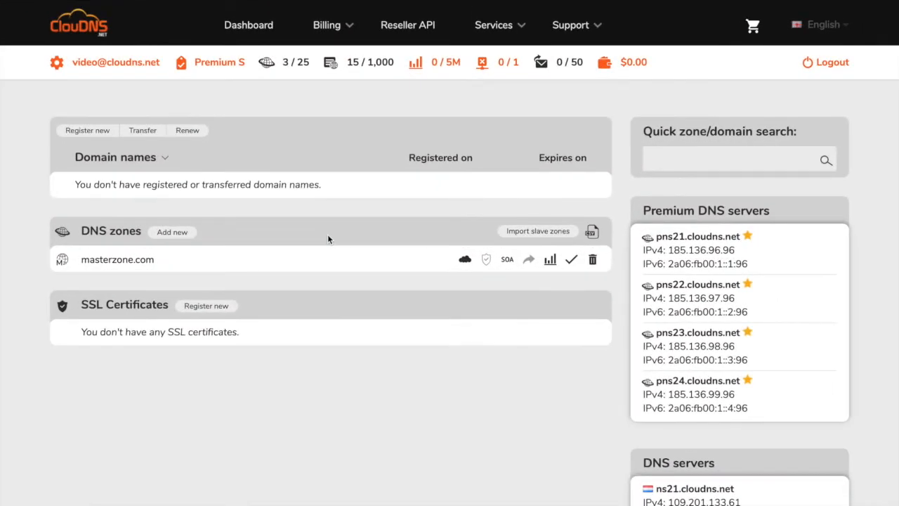
mouse_move(337, 237)
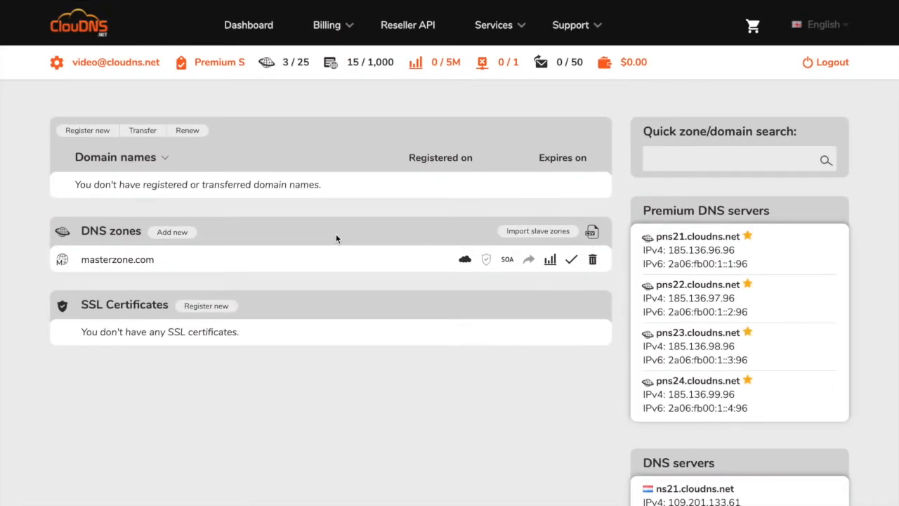
mouse_move(465, 259)
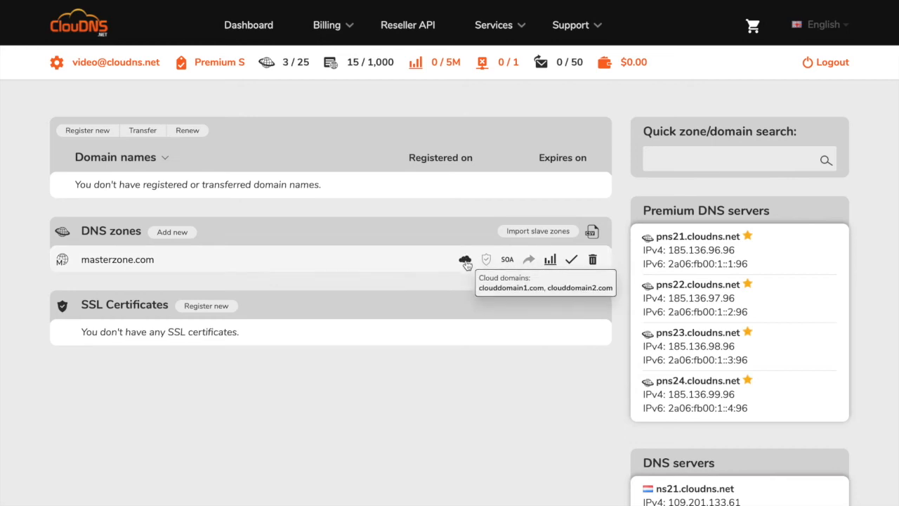
left_click(465, 259)
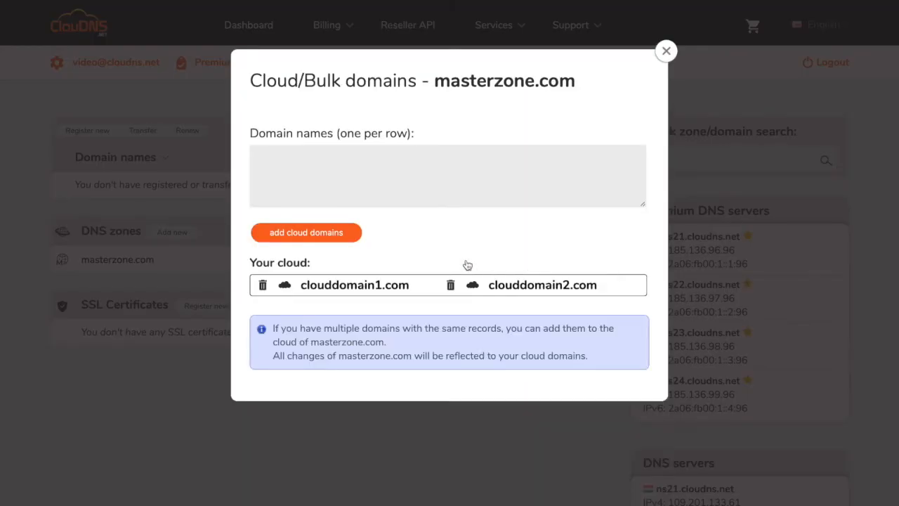